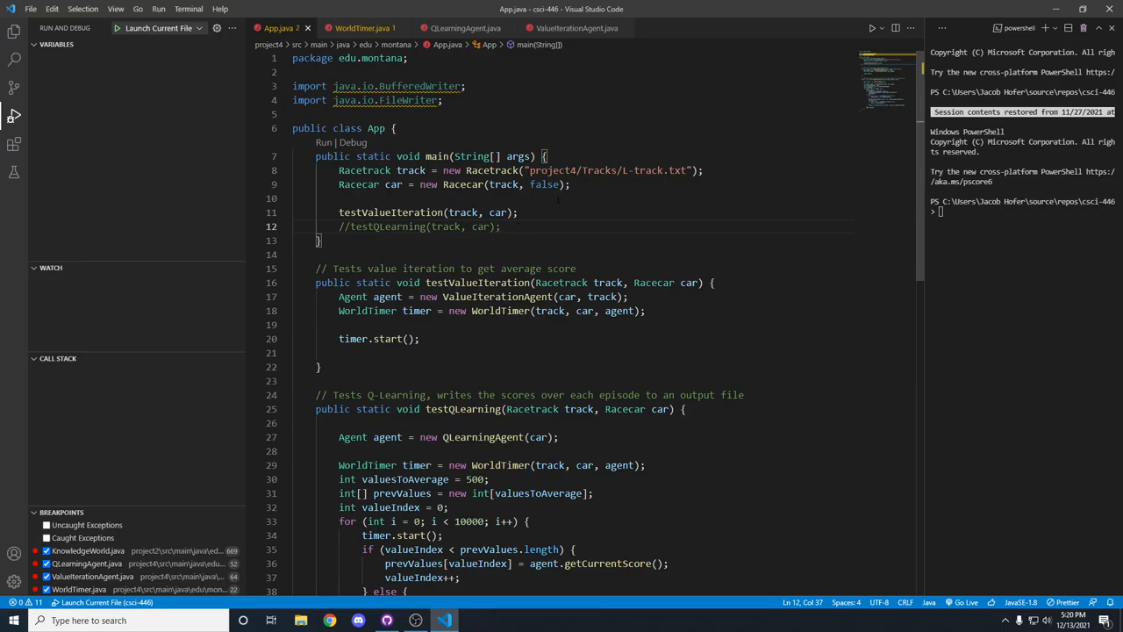
mouse_move(351, 154)
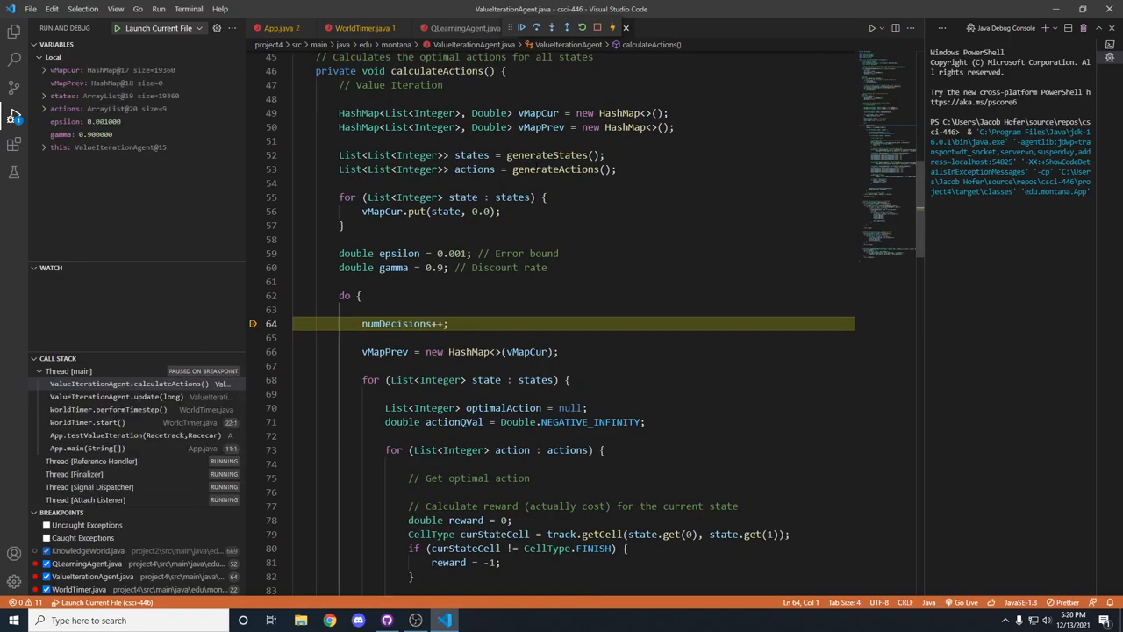
Expand vMapCur, one state entry and its key to see the state coordinates.
left_click(521, 28)
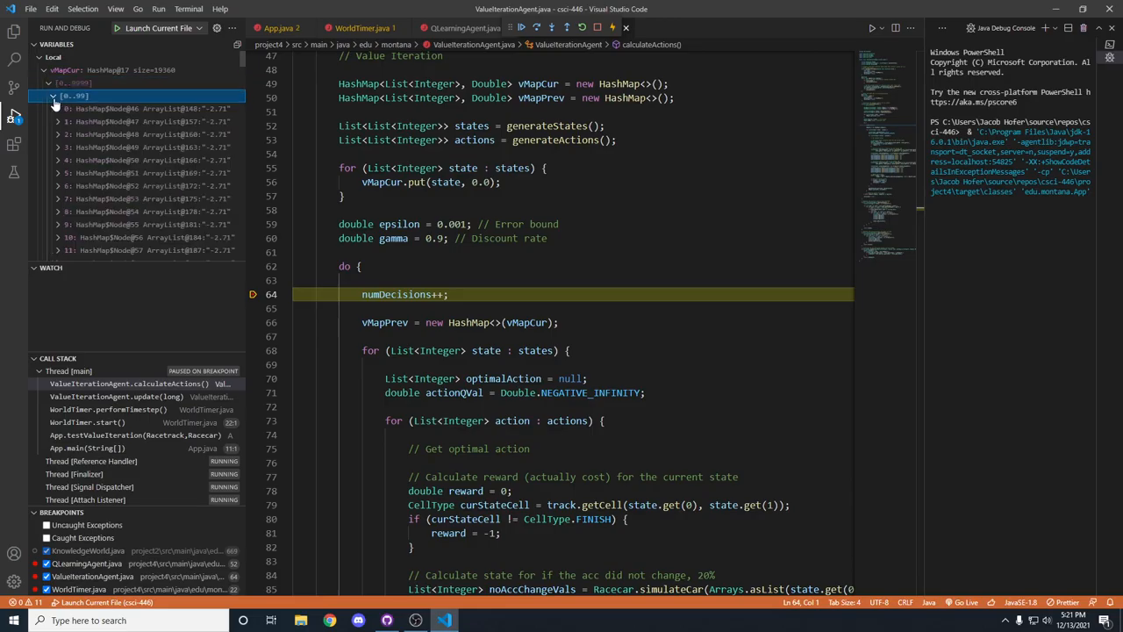
left_click(63, 109)
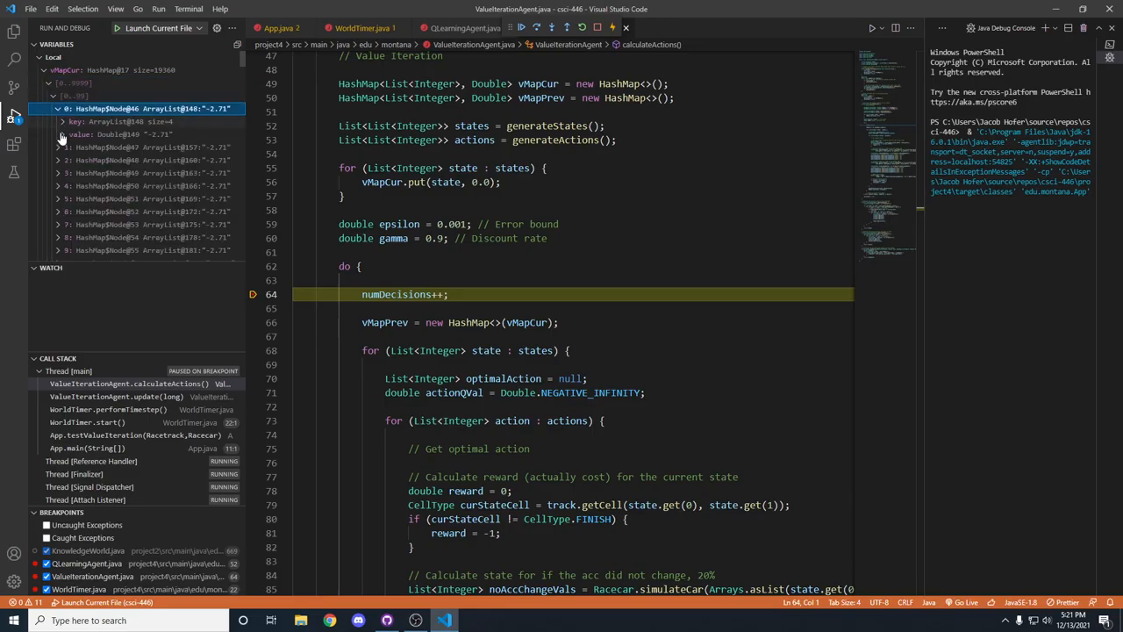
left_click(63, 121)
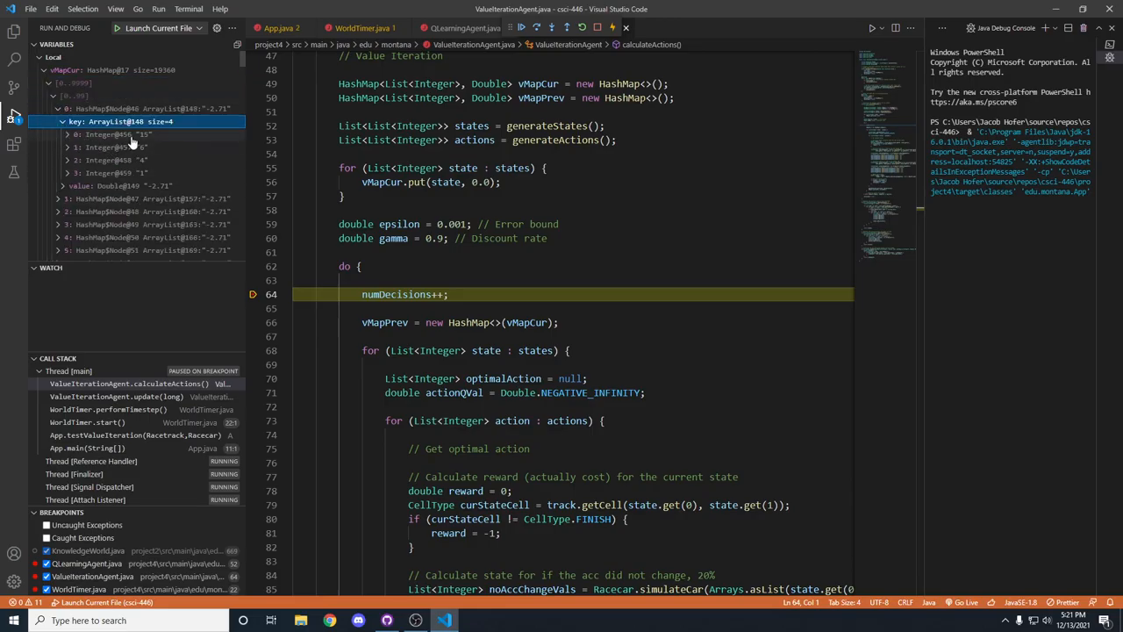
left_click(42, 70)
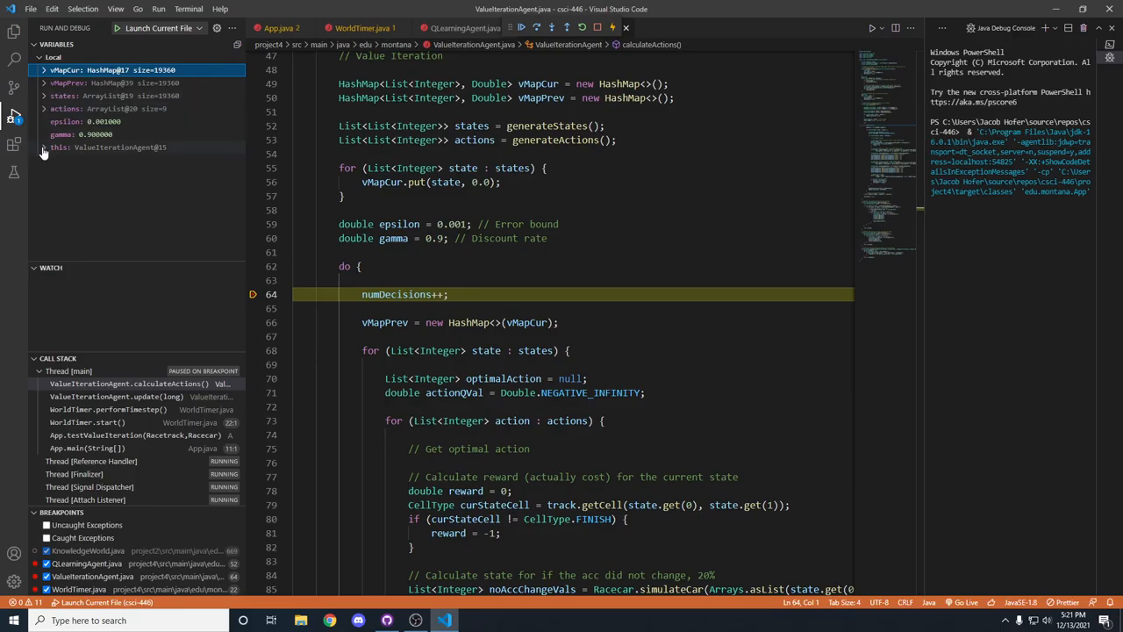
Expand the agent's optimalActions map, then collapse it again.
left_click(44, 147)
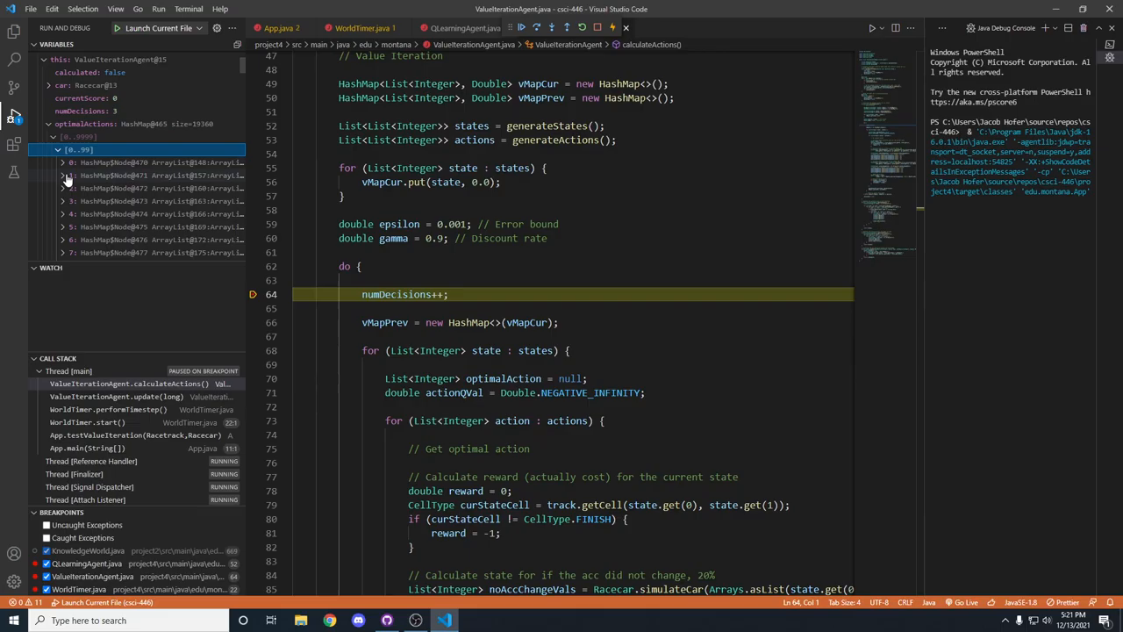
left_click(63, 162)
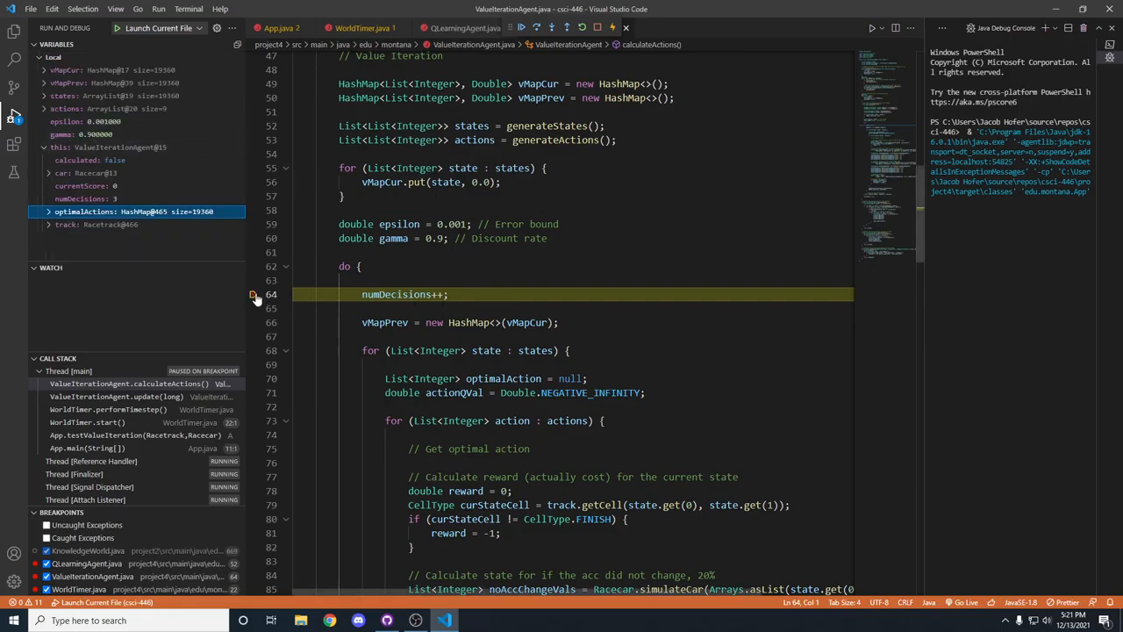
Continue so the track prints to the console, then return to App.java's main method.
left_click(521, 28)
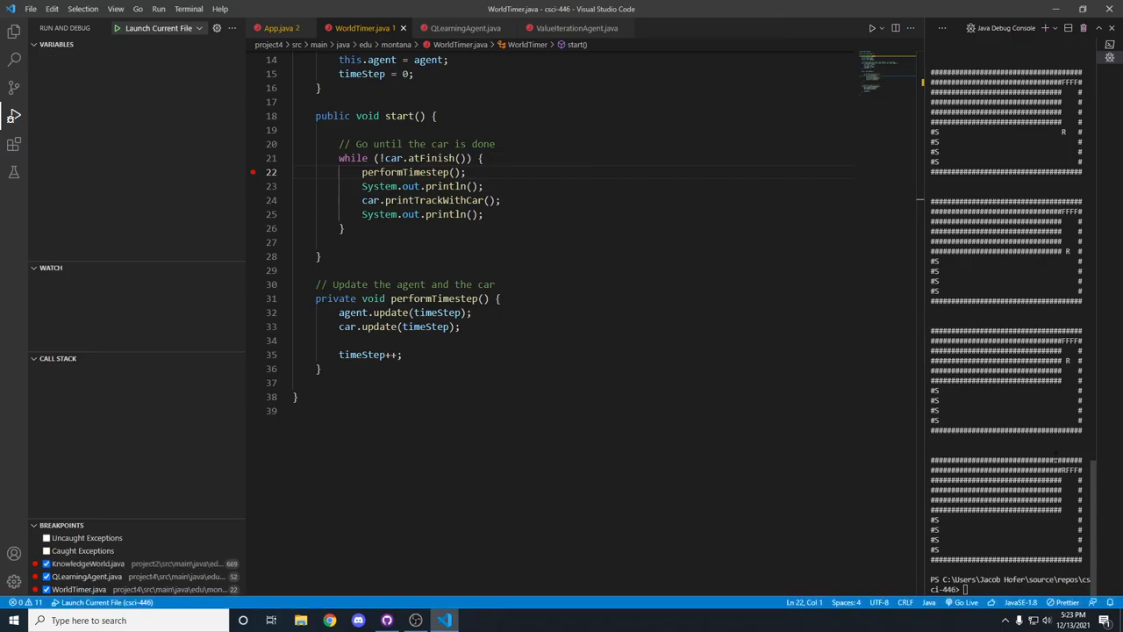
left_click(277, 28)
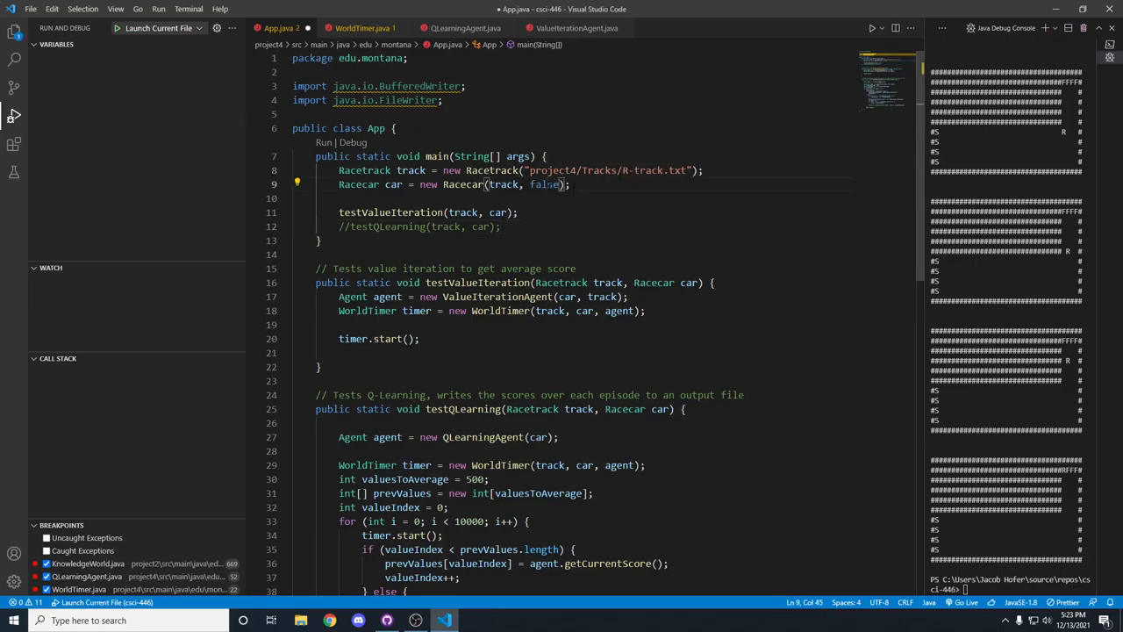
Change the Racecar constructor argument to true and start debugging to the timestep breakpoint.
type("true")
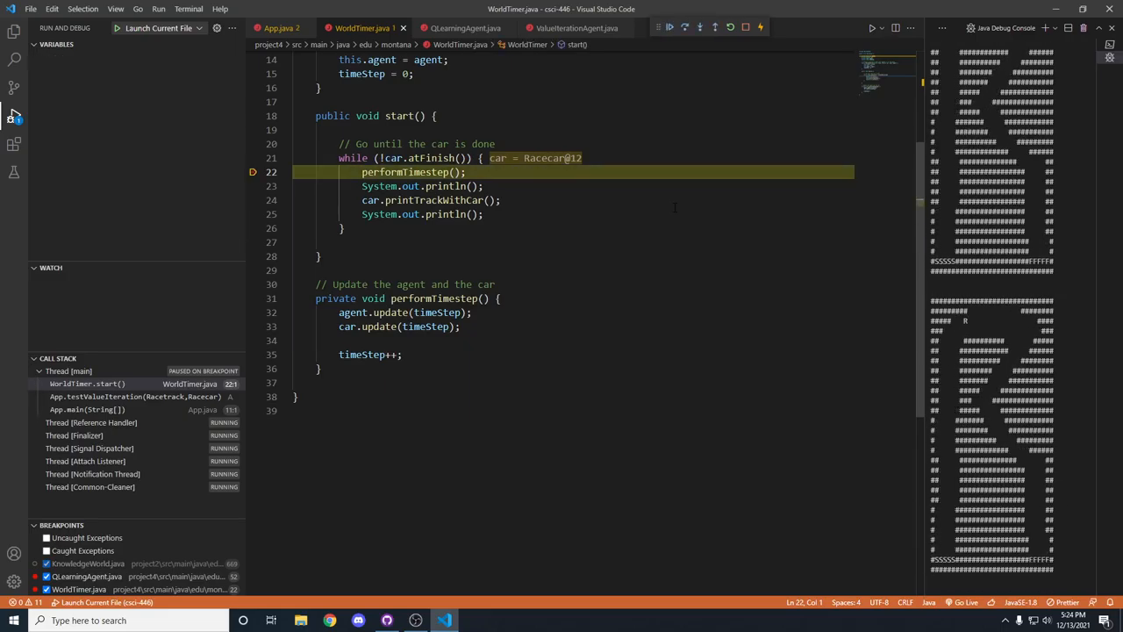
left_click(53, 56)
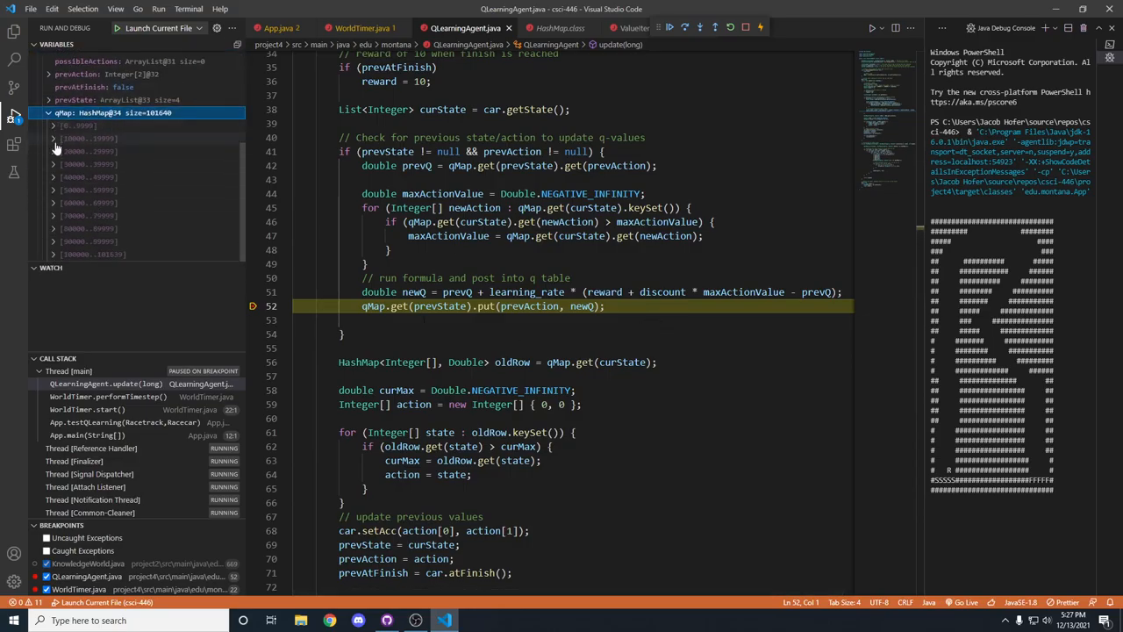
Expand one qMap state entry and its nested action map to see that state's action values.
left_click(54, 165)
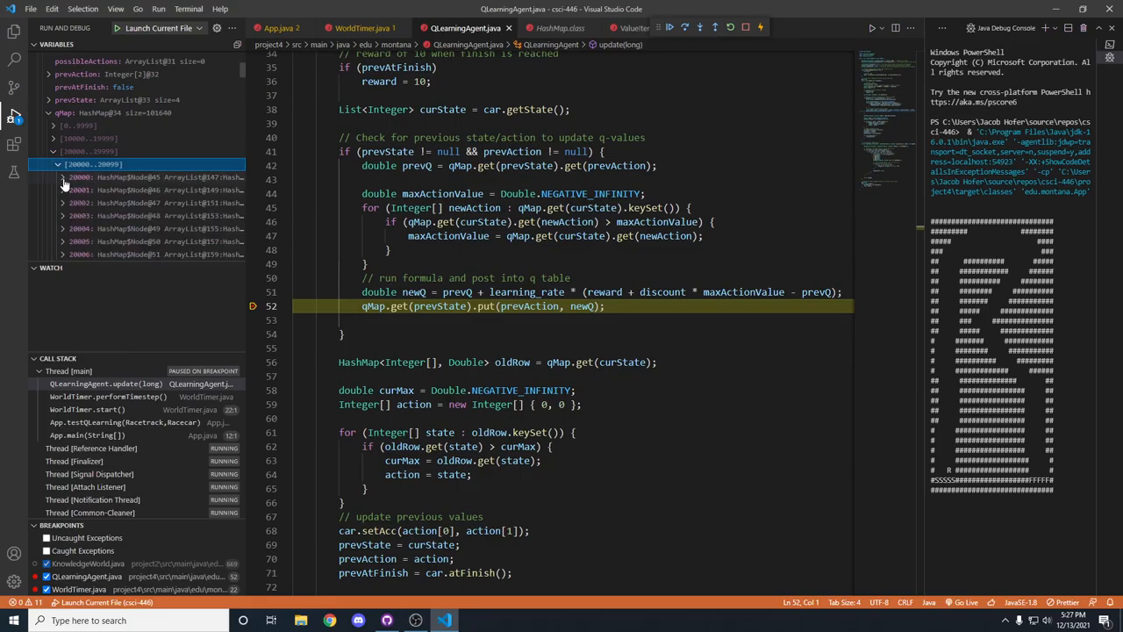
left_click(63, 177)
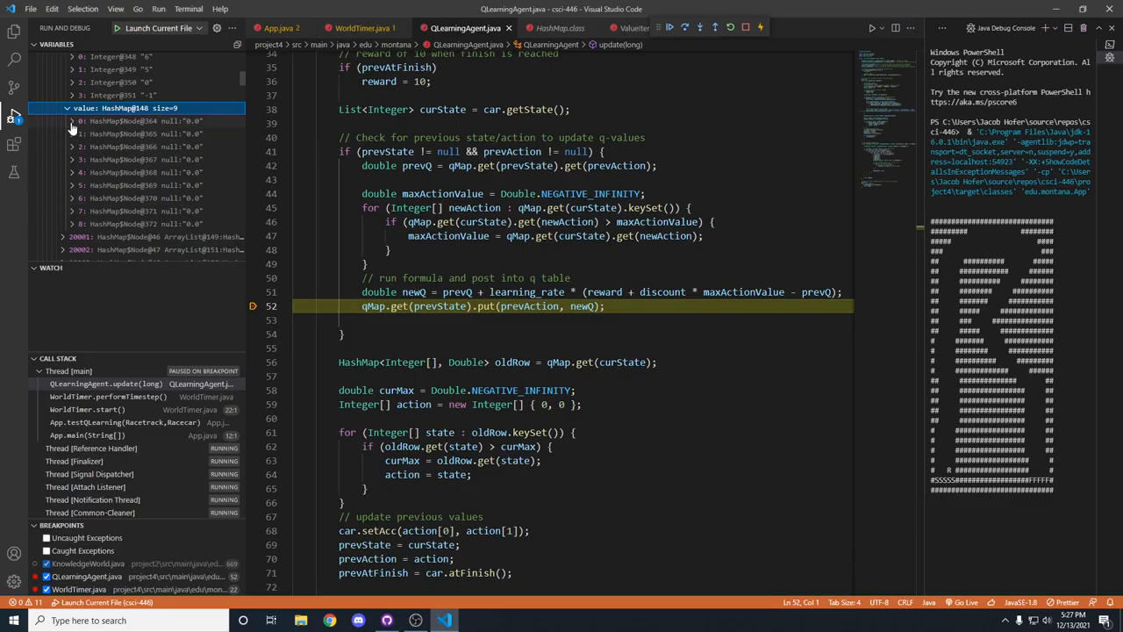
left_click(74, 120)
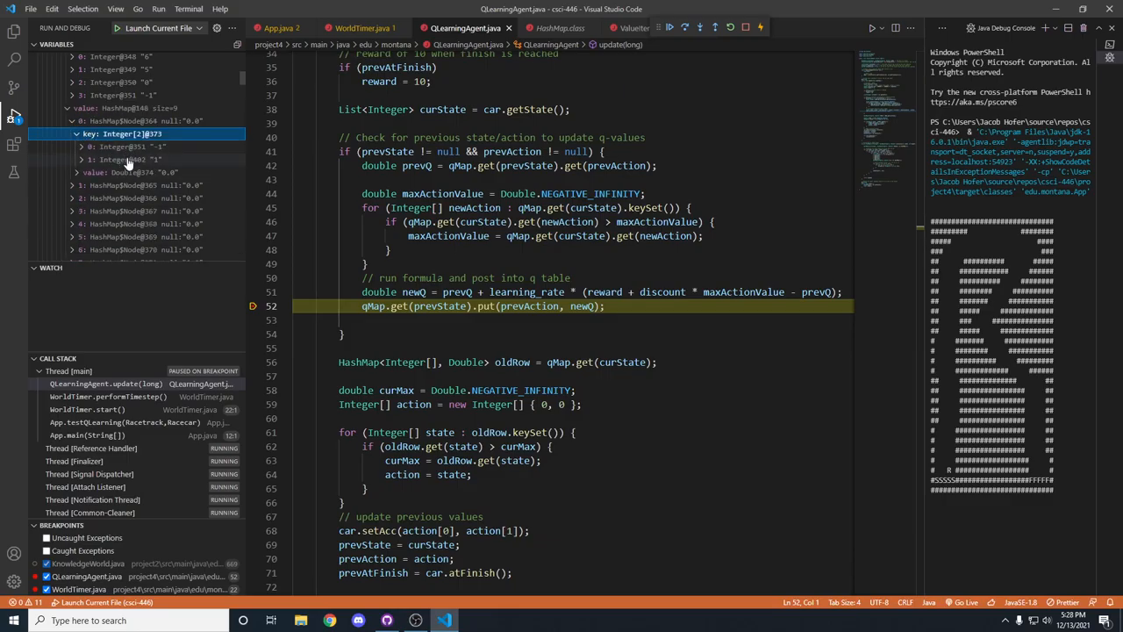
mouse_move(161, 148)
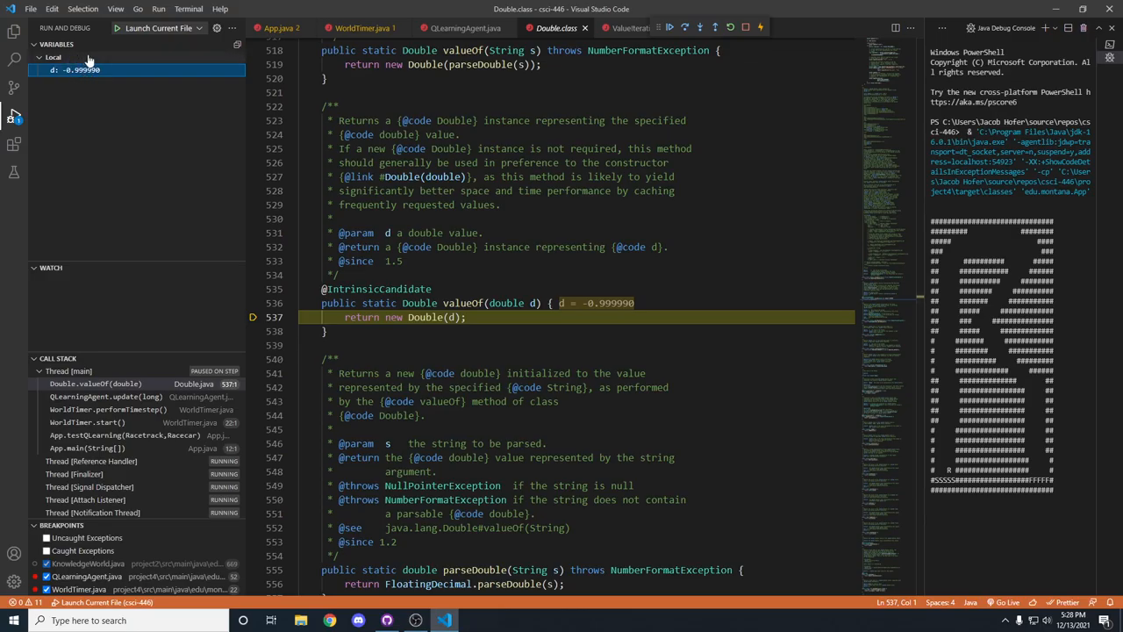
mouse_move(98, 104)
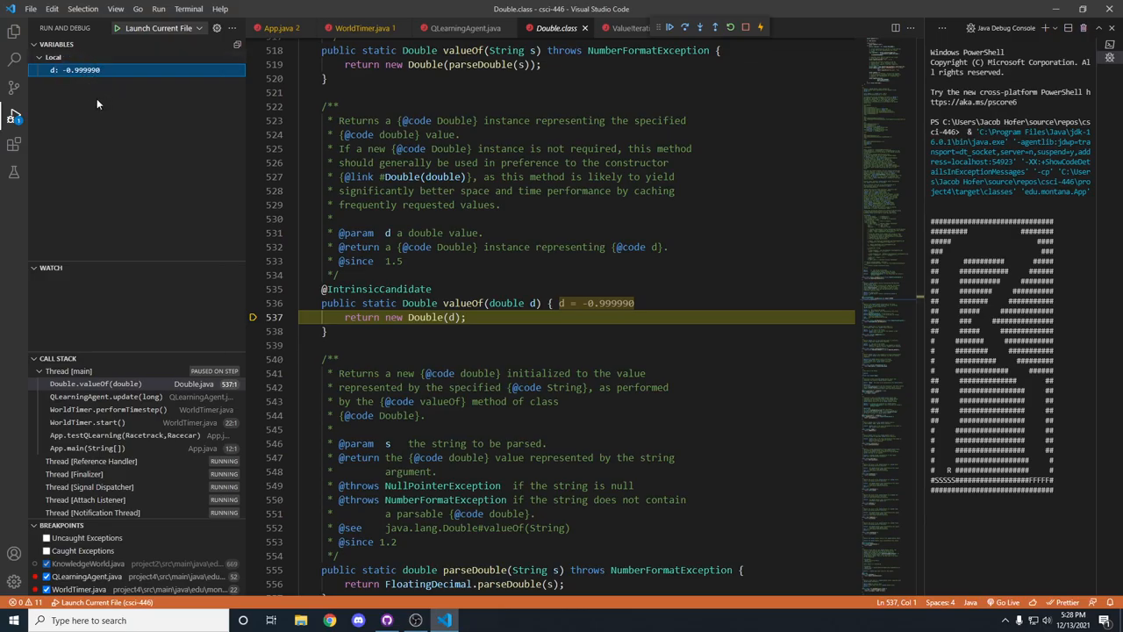
Switch main to call testQLearning, continue the session, and return to App.java.
left_click(465, 28)
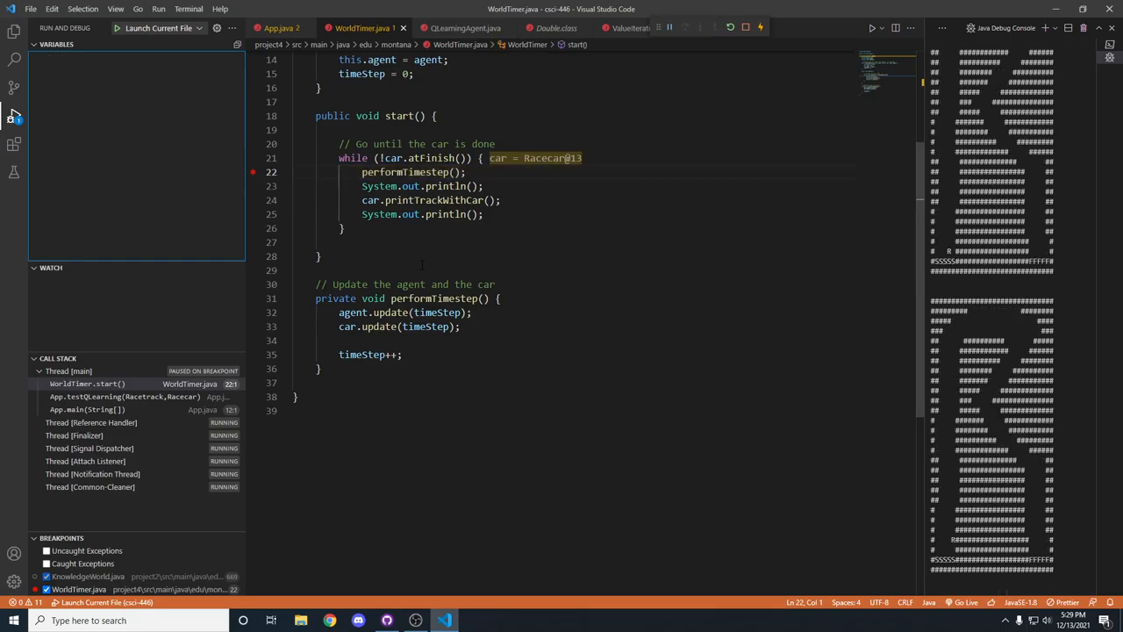
left_click(684, 28)
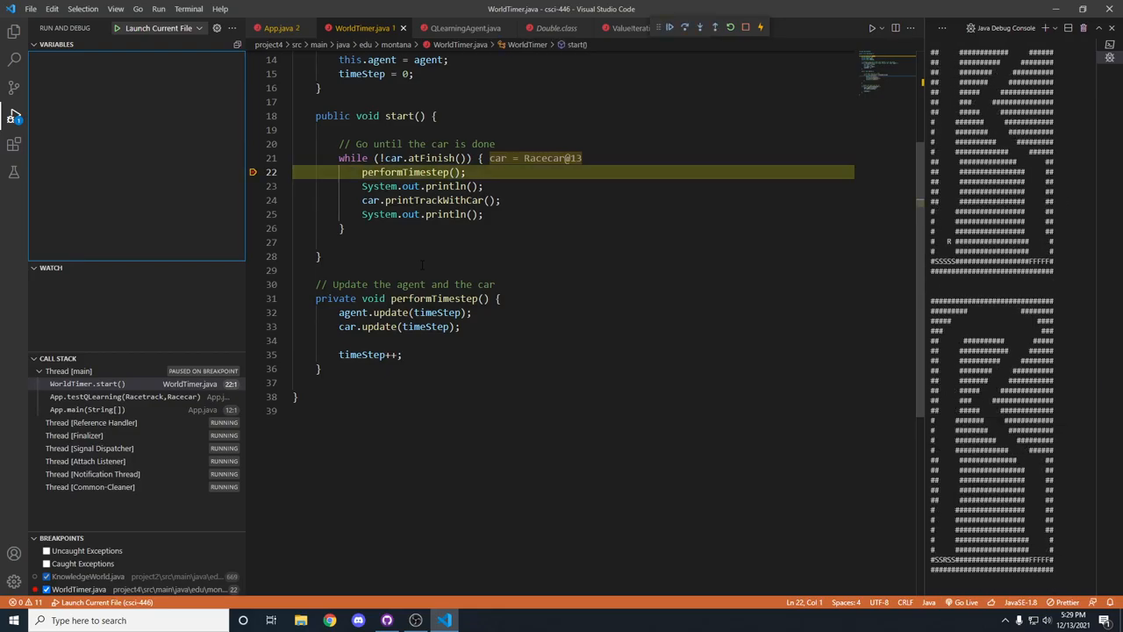
left_click(277, 28)
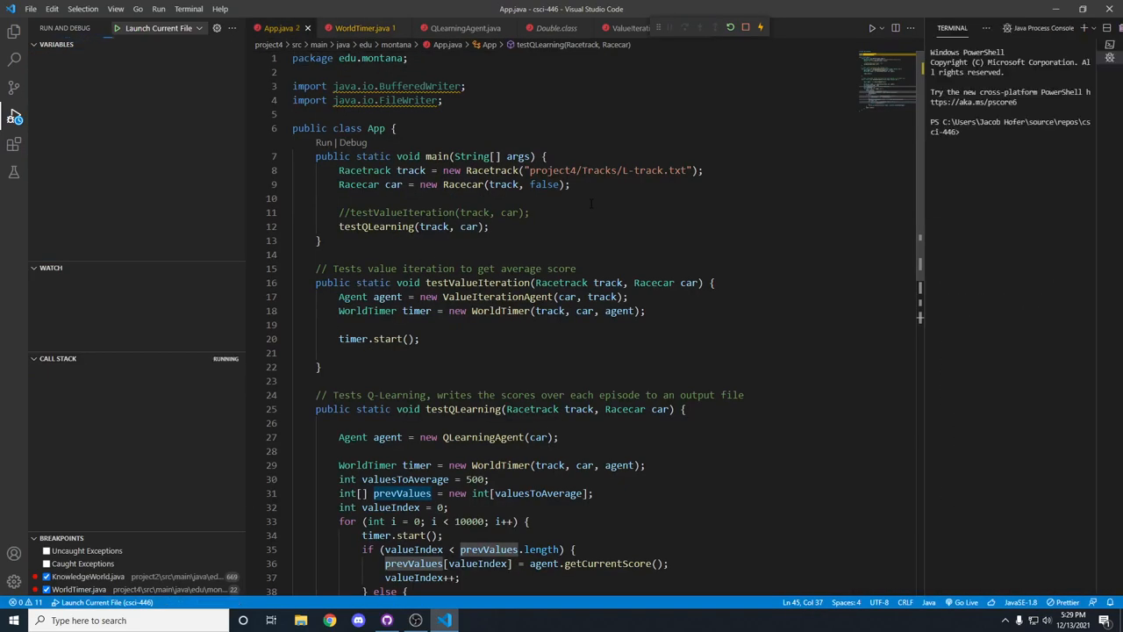